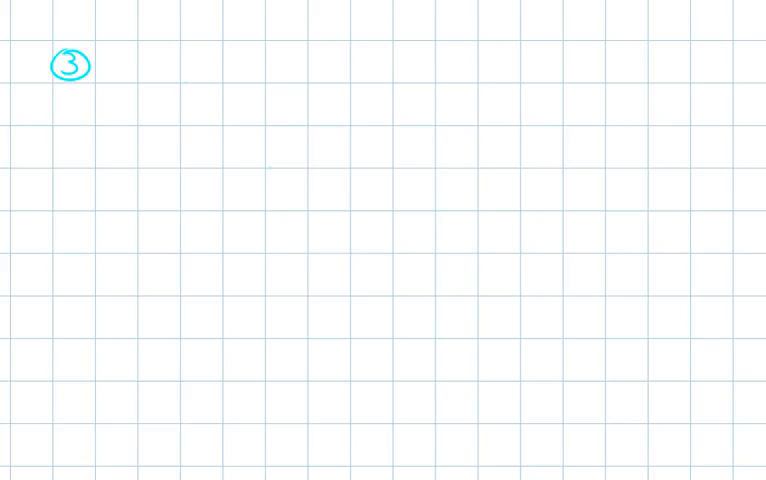
Step: Write 1,056 above 89 with a multiplication sign and an underline
drag(206, 90, 206, 126)
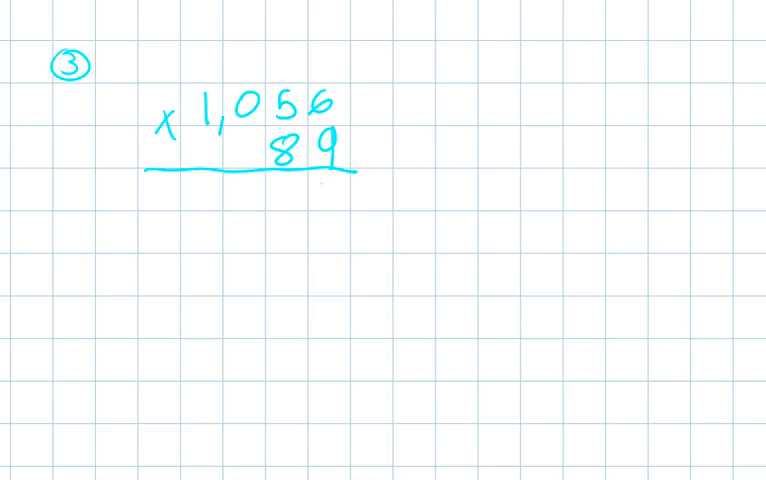
Step: Write the last digits 0 and 4 of 1,056 × 9 with their carries above
text(4)
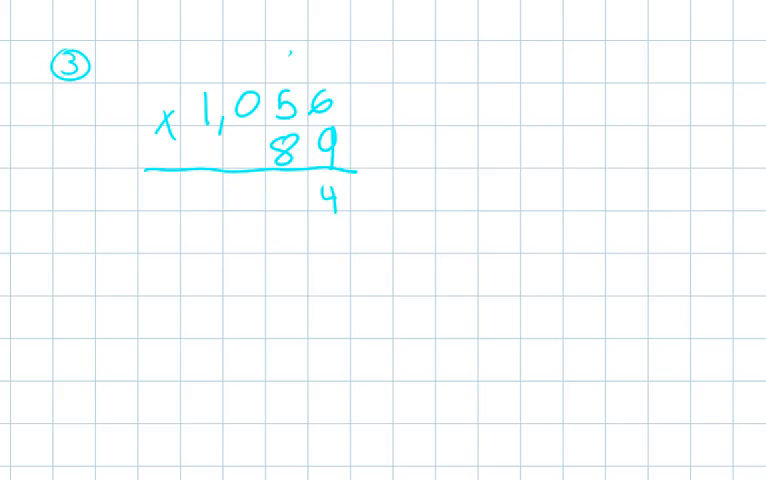
text(6)
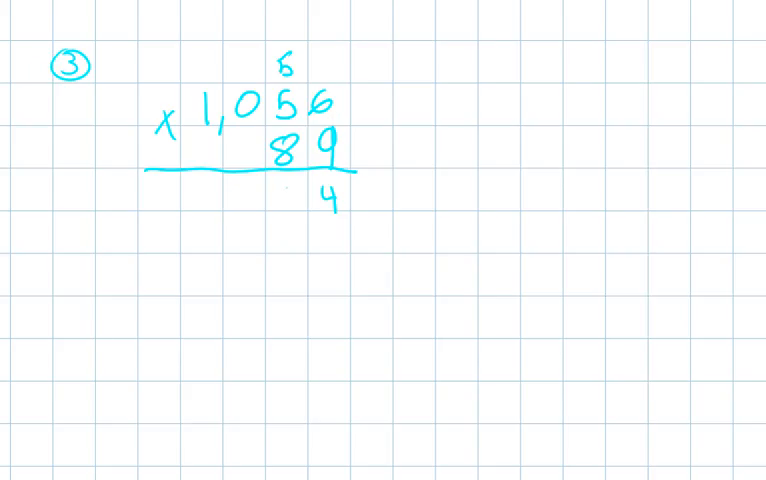
text(0)
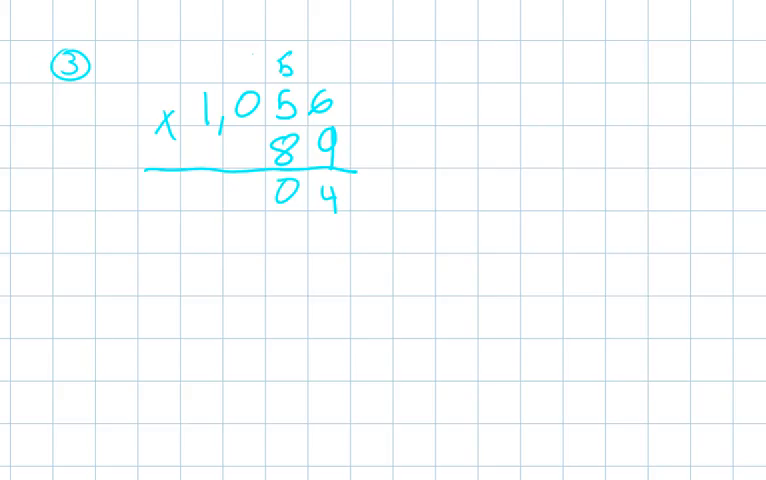
text(5)
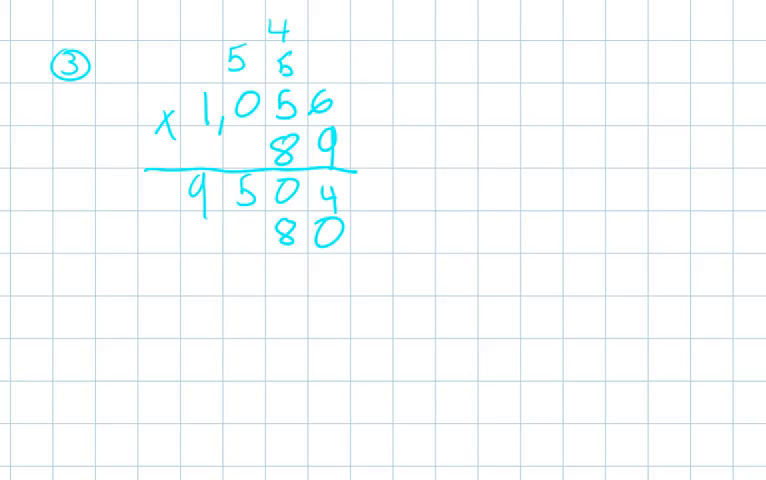
Step: Finish 9504, write 84480 beneath it, and add a plus sign with an underline
text(4)
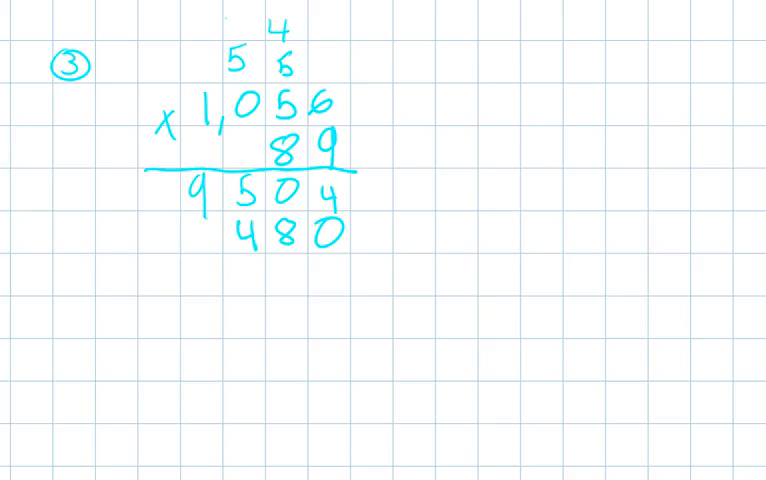
text(4)
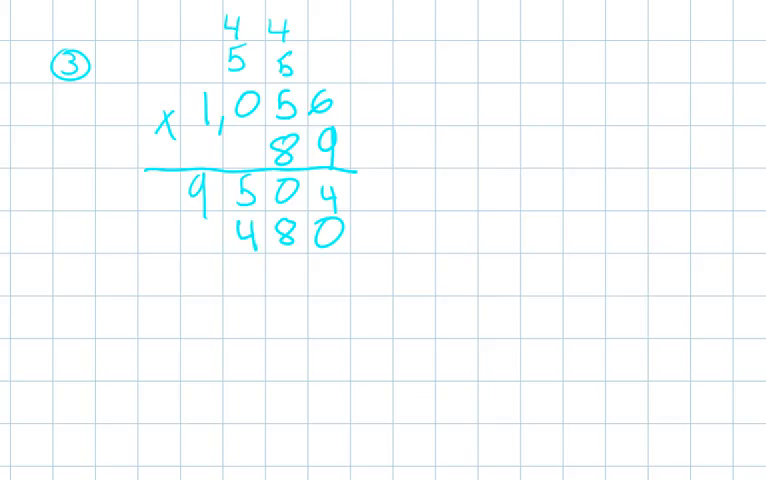
text(1)
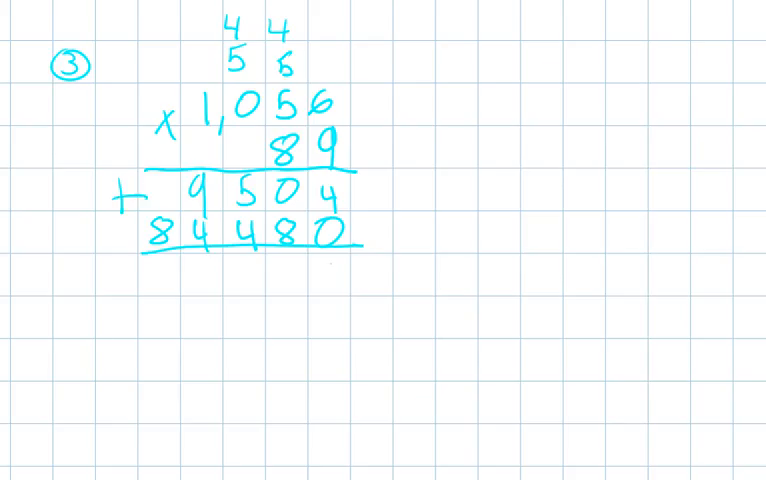
Step: Write the sum 93,984 under the line, noting the carried 1 beside 9504
text(4)
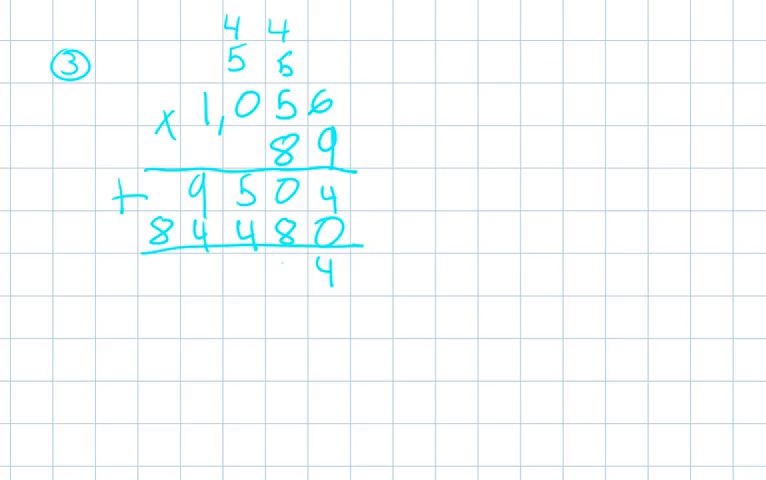
text(8)
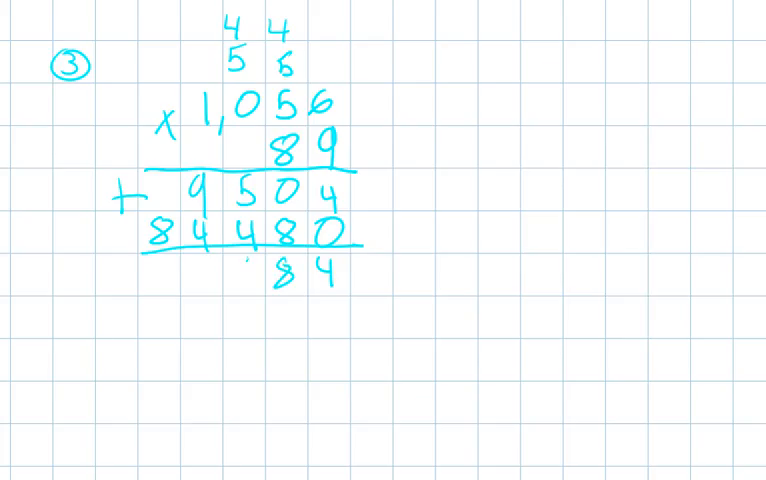
text(9)
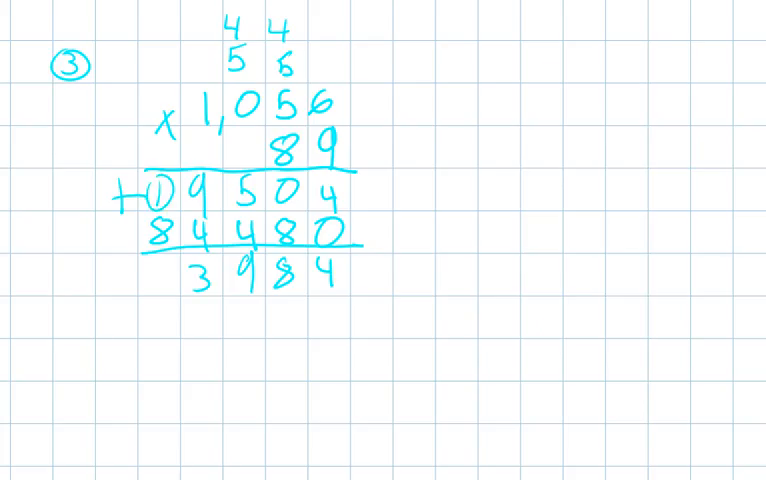
text(9)
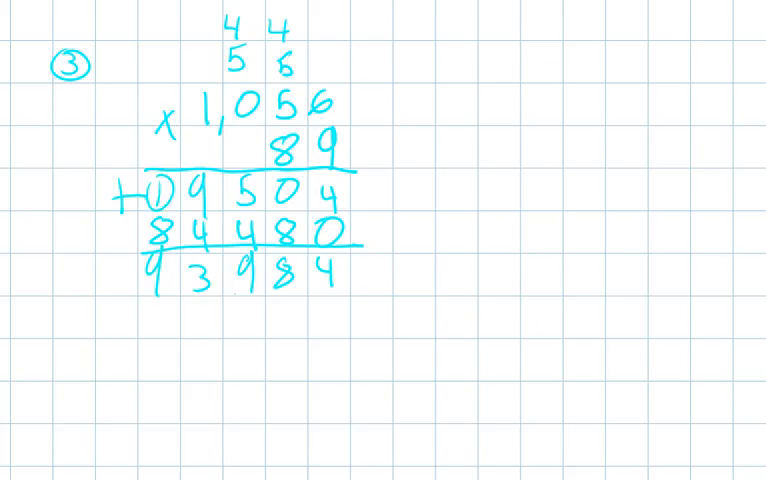